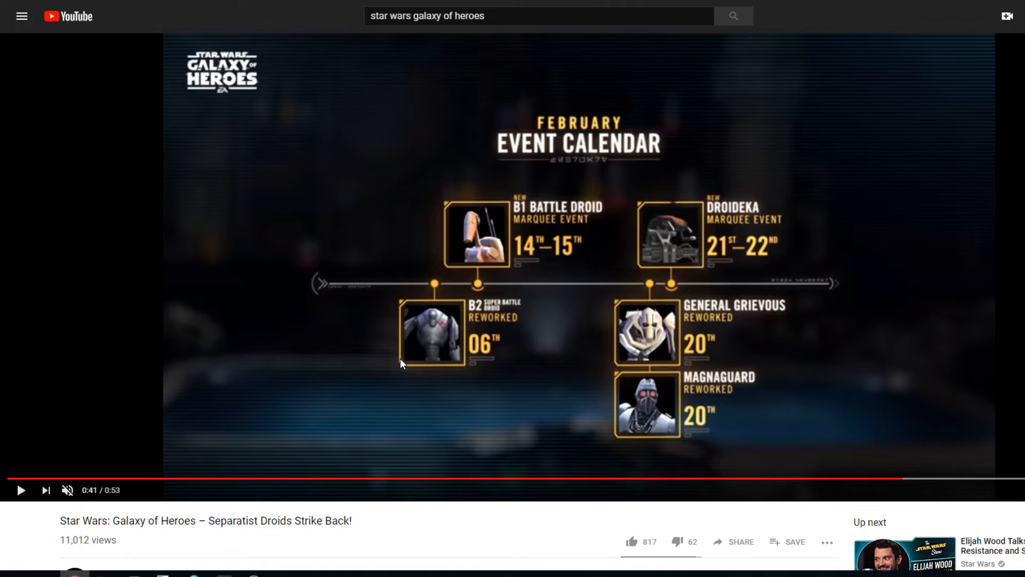
mouse_move(385, 371)
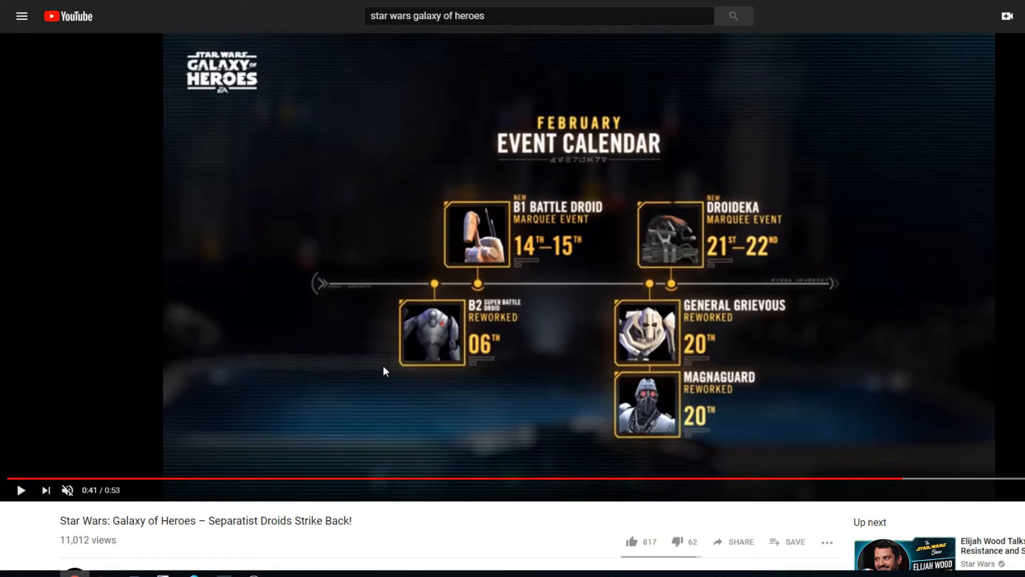
mouse_move(693, 330)
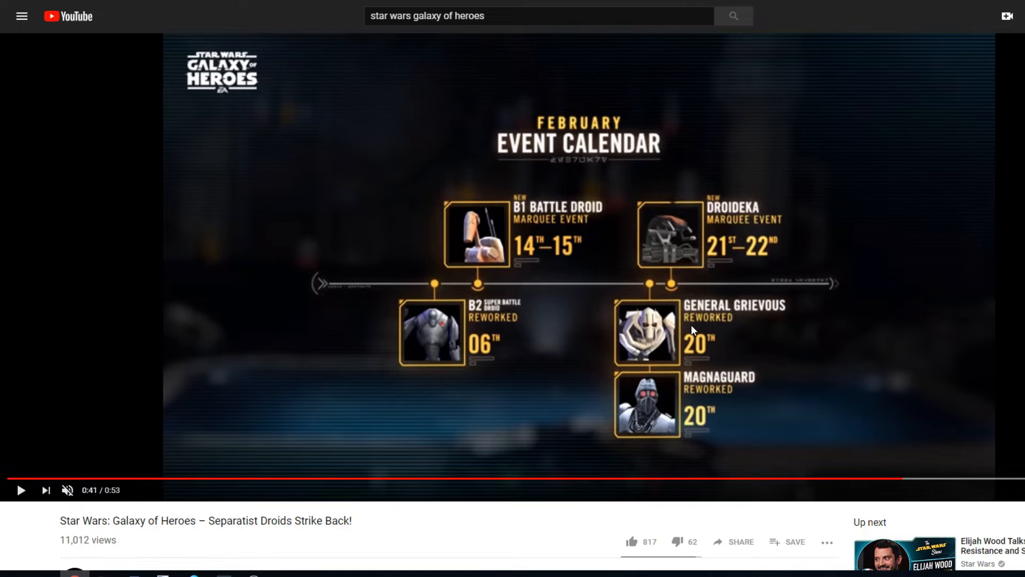
mouse_move(424, 308)
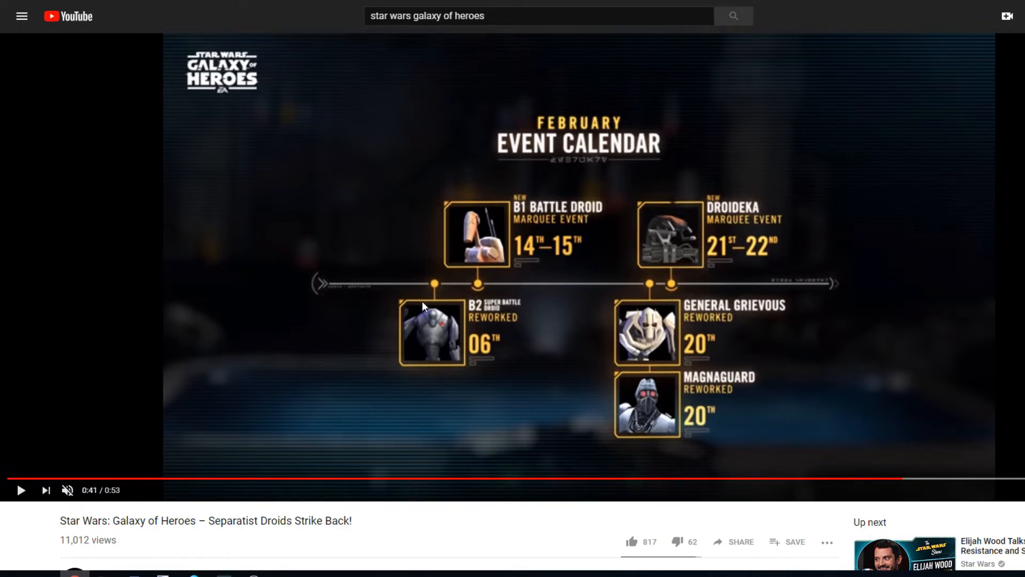
mouse_move(703, 350)
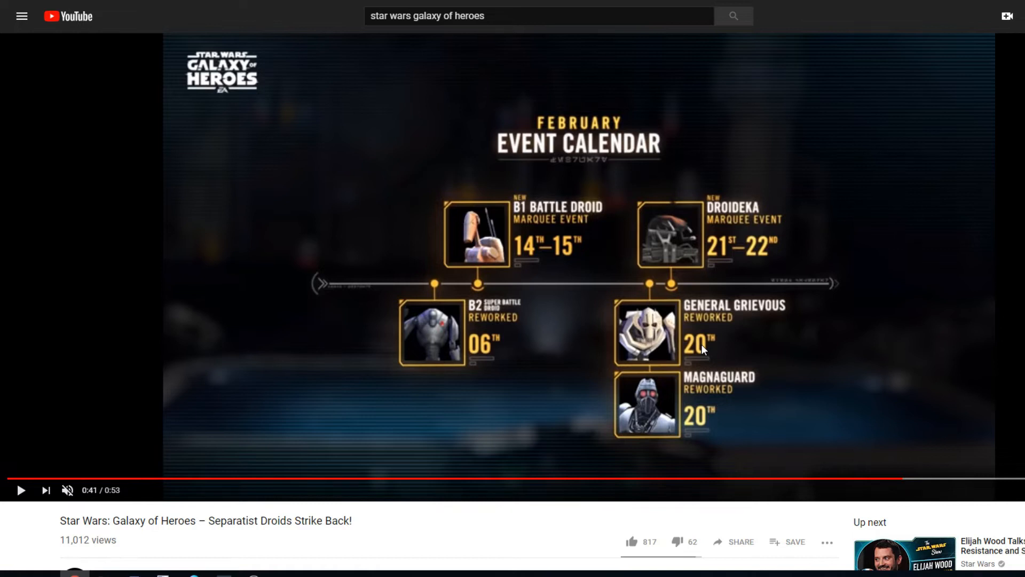
mouse_move(524, 254)
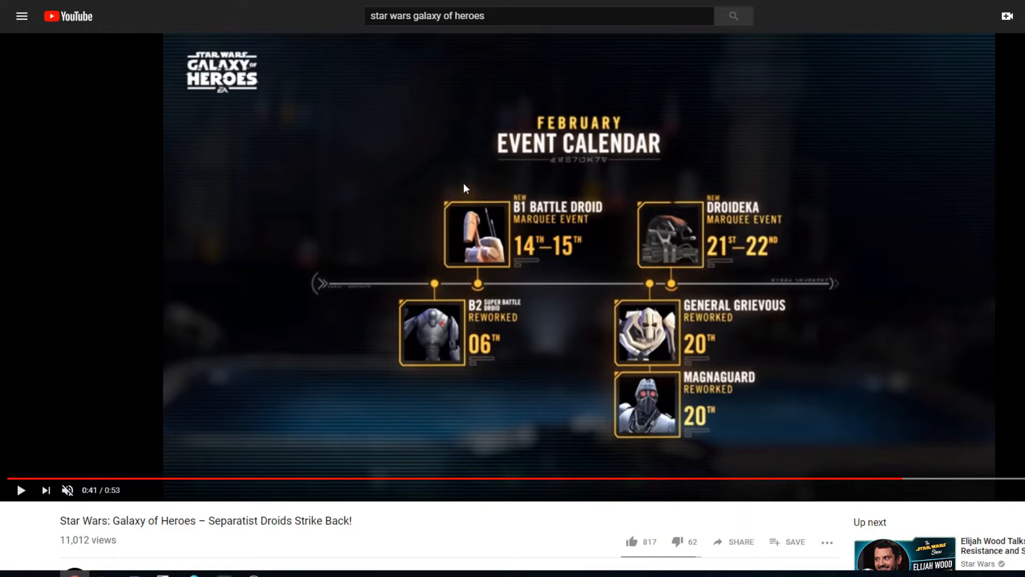
mouse_move(559, 212)
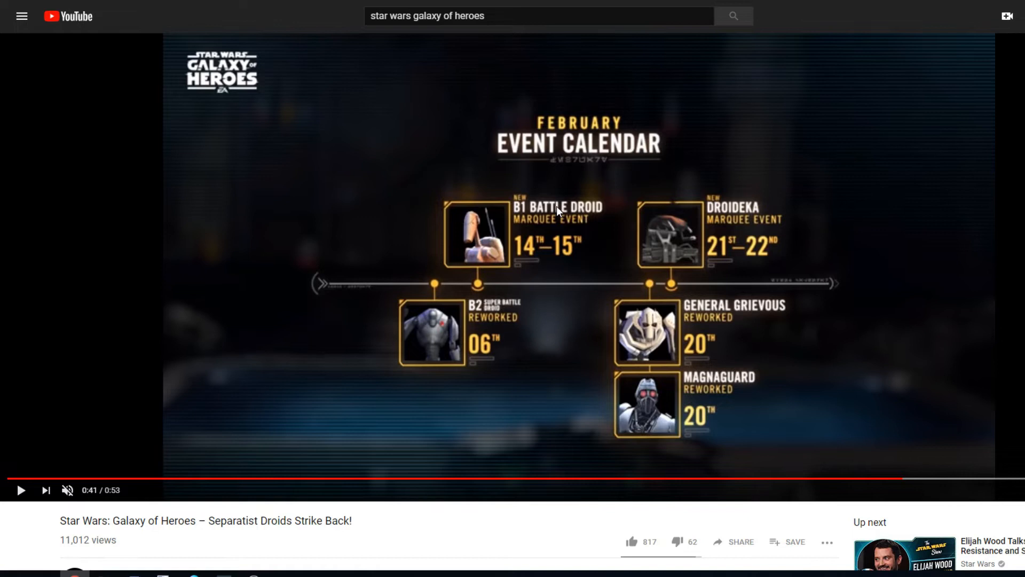
mouse_move(659, 282)
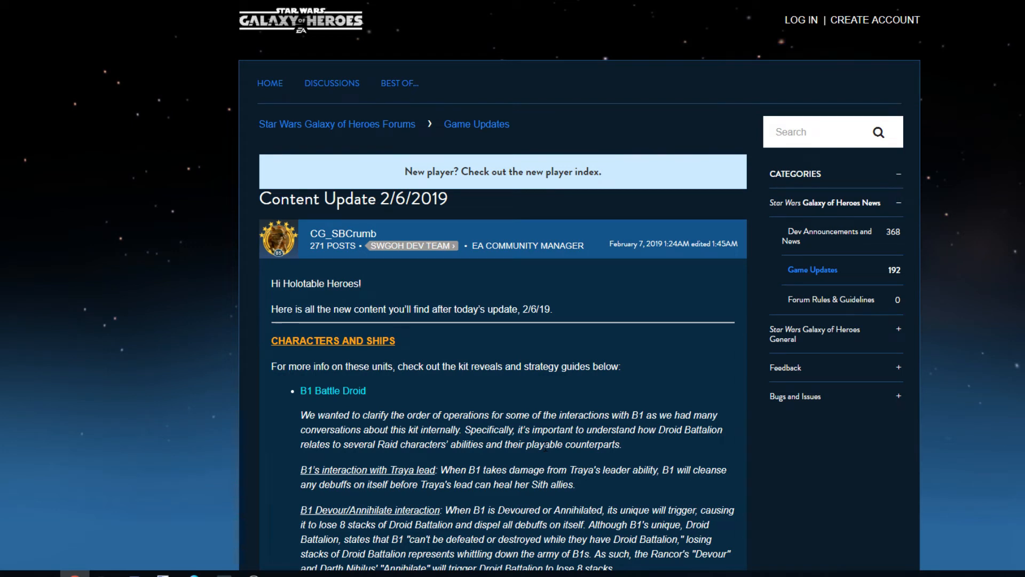
- Scroll the update post down to the B1 Battle Droid alignment, categories and ability texts
scroll("down", 3)
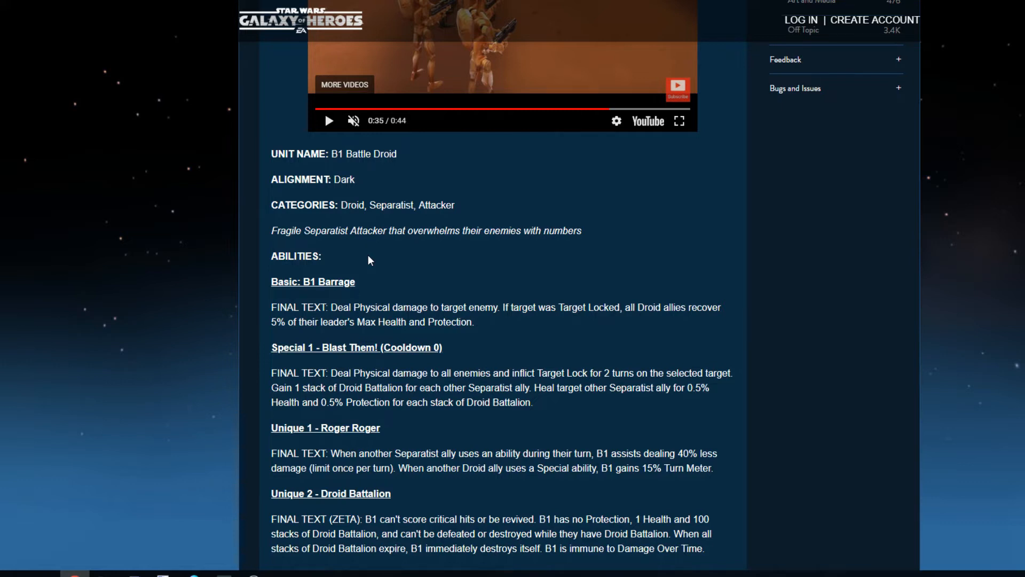
- Scroll past the B1 kit to the Droid Battalion stack description and the first reply header
scroll("down", 3)
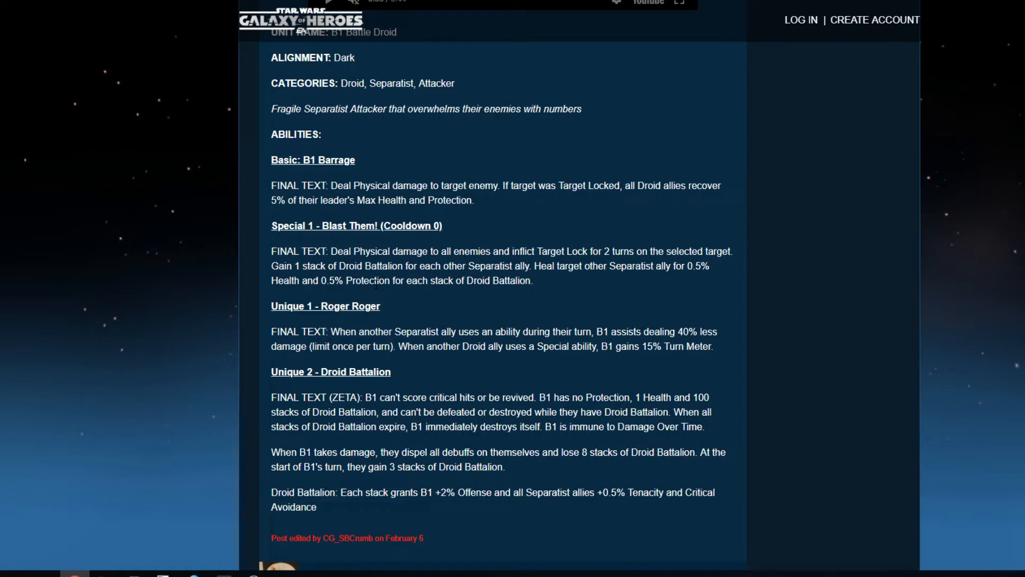
mouse_move(412, 150)
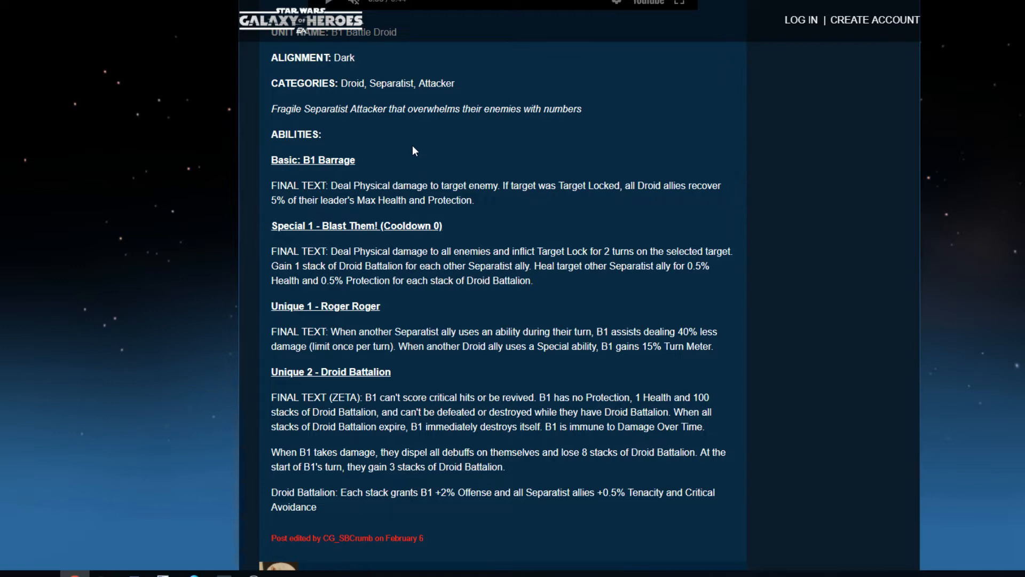
mouse_move(632, 217)
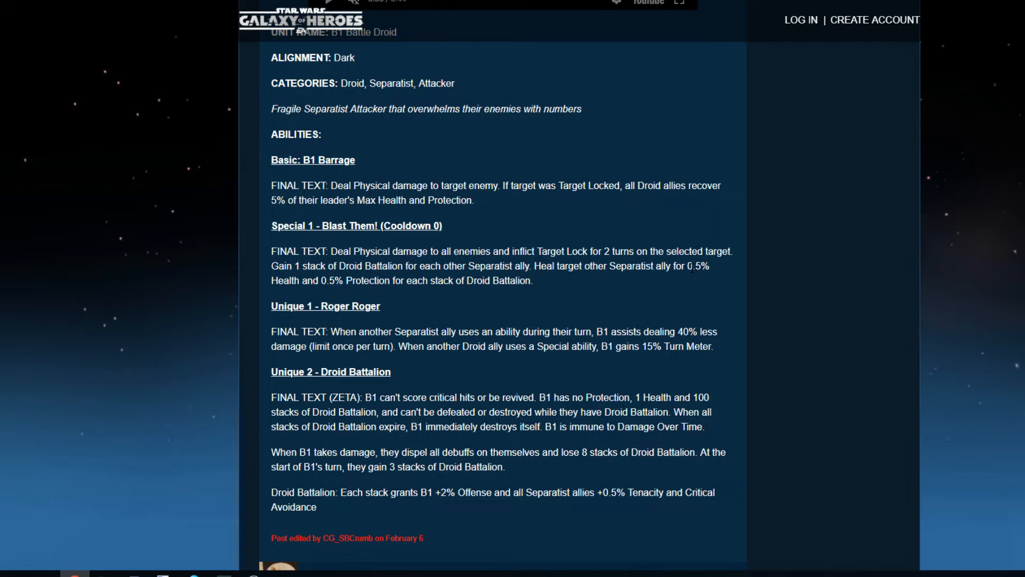
mouse_move(456, 302)
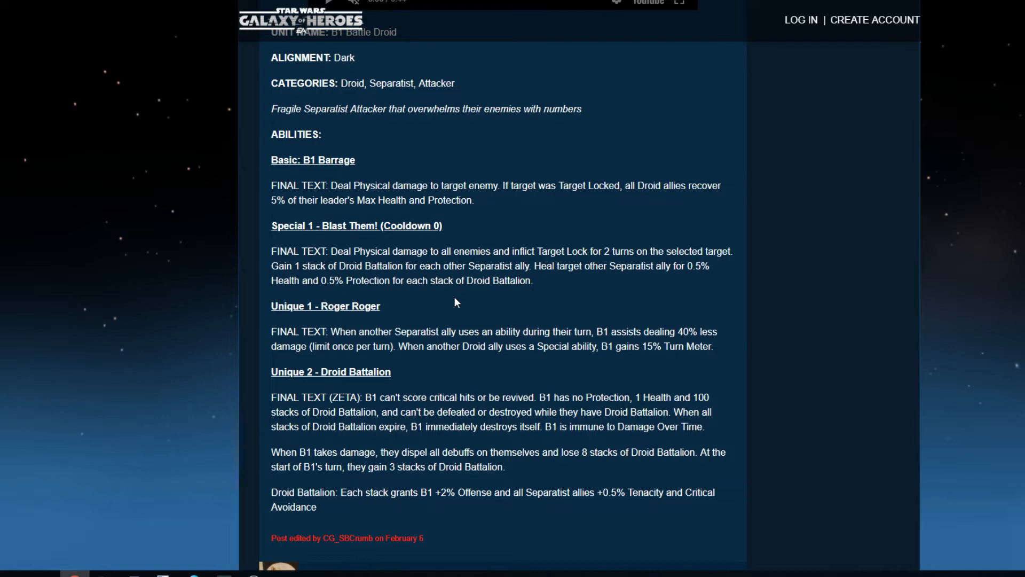
scroll("down", 3)
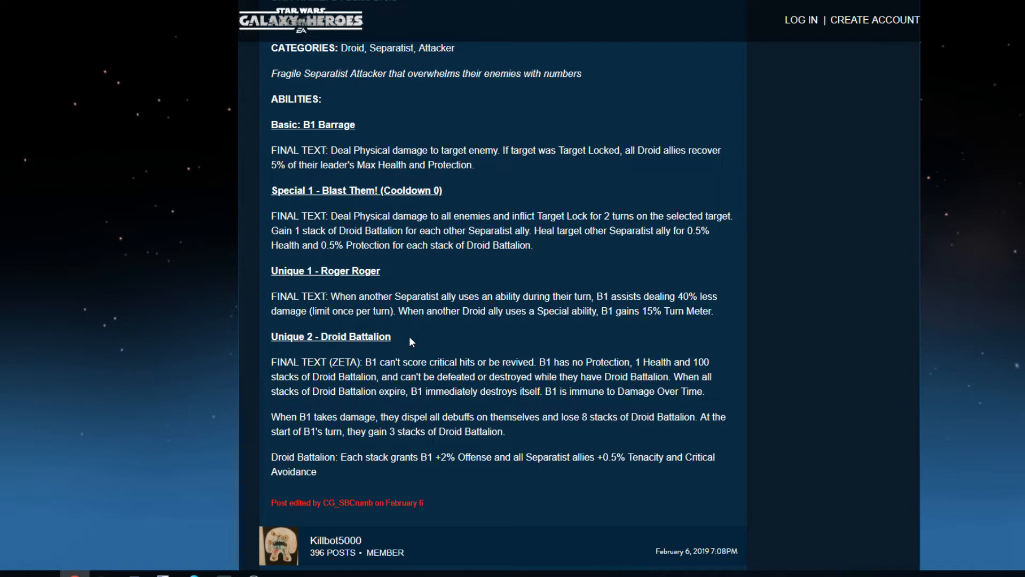
- Scroll to Killbot5000's 'This sounds very op already.' reply and highlight part of its text
scroll("down", 3)
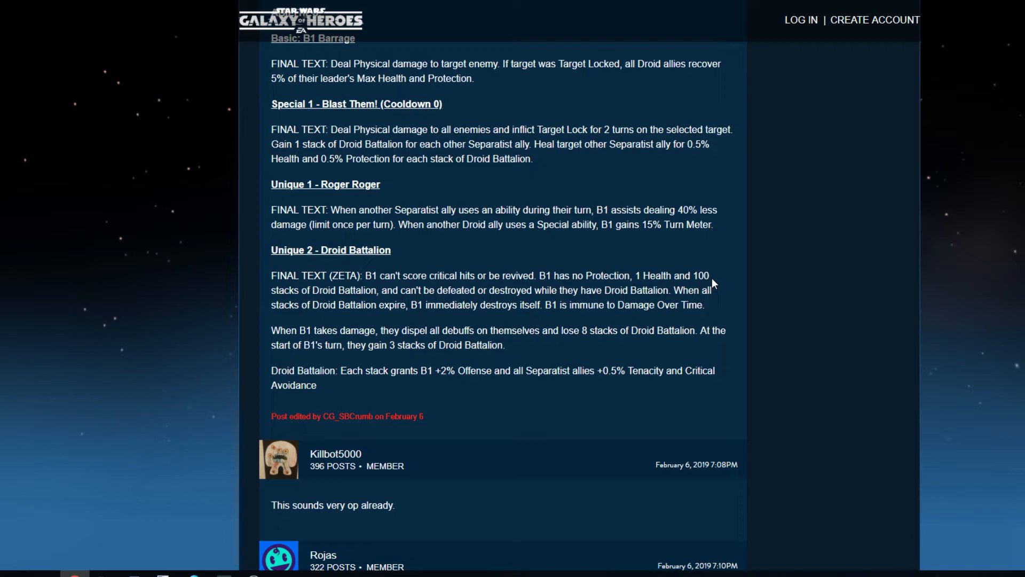
mouse_move(515, 345)
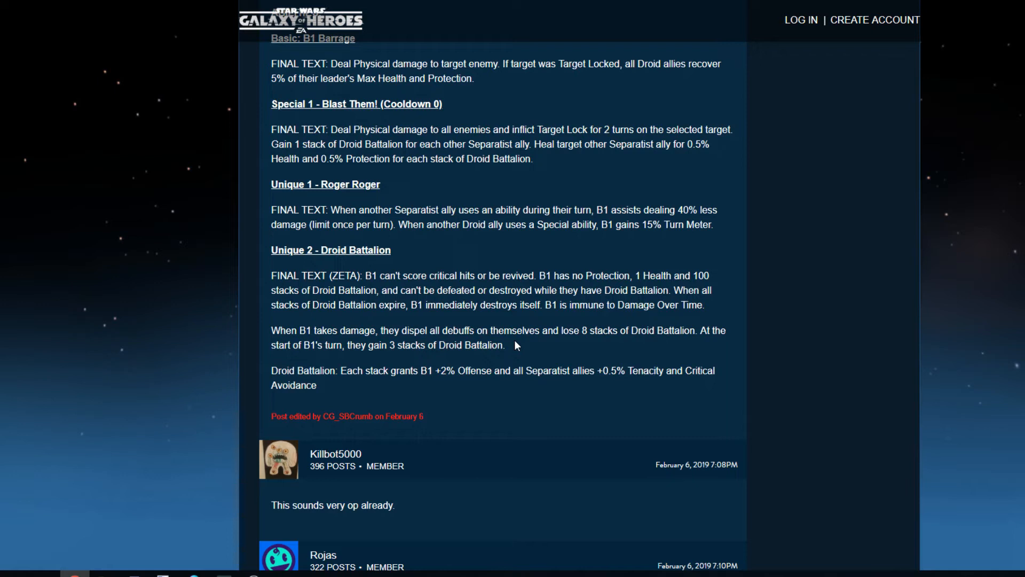
left_click_drag(270, 330, 505, 345)
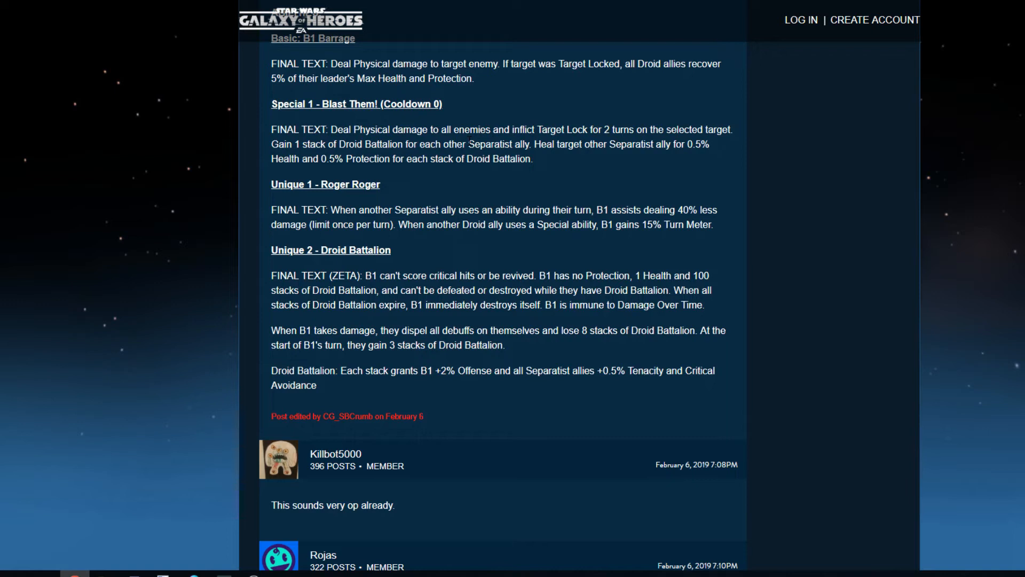
mouse_move(657, 370)
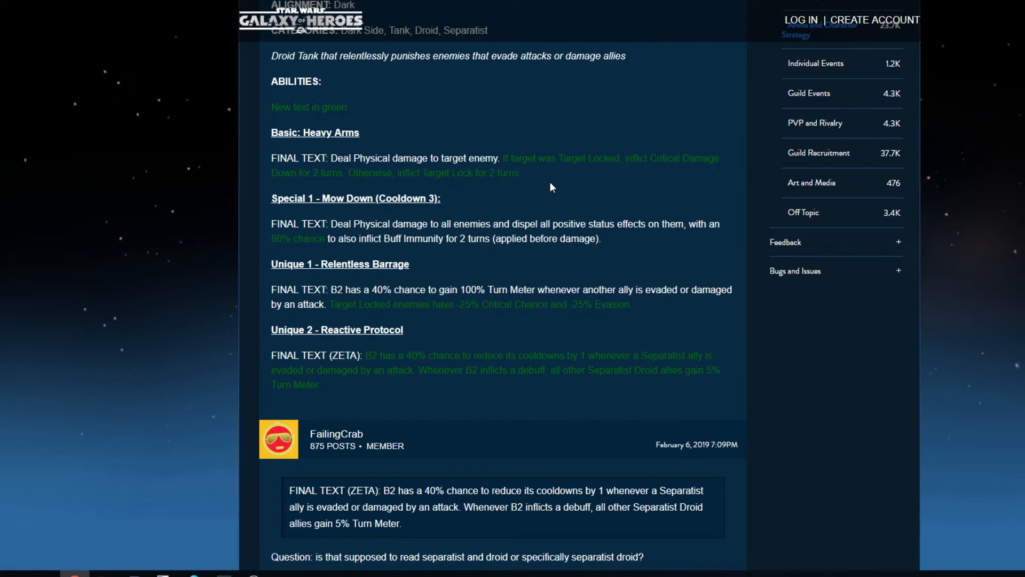
mouse_move(383, 188)
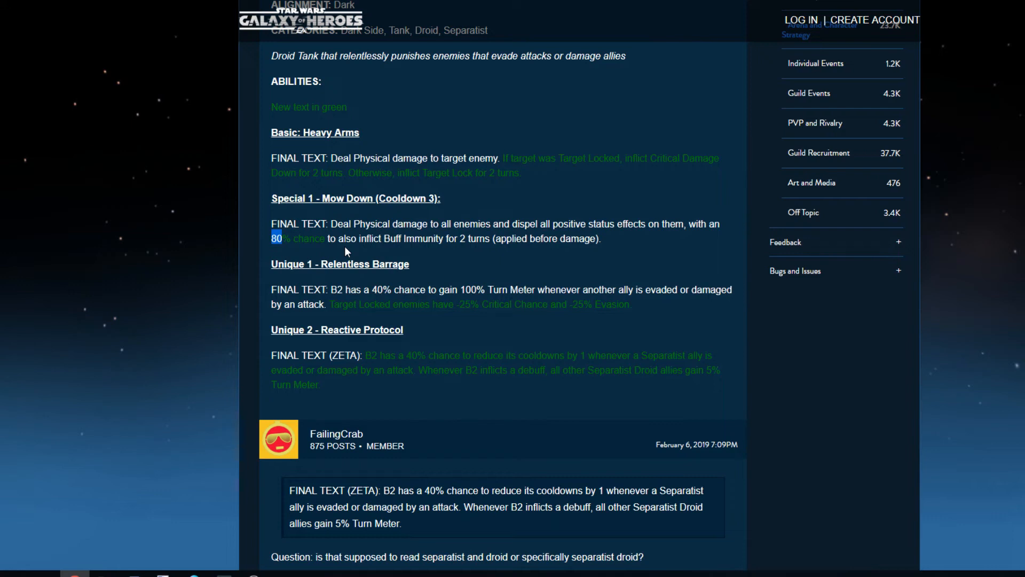
- Highlight a line in FailingCrab's question about the 'Separatist Droid' wording on the B2 kit
left_click_drag(340, 304, 592, 305)
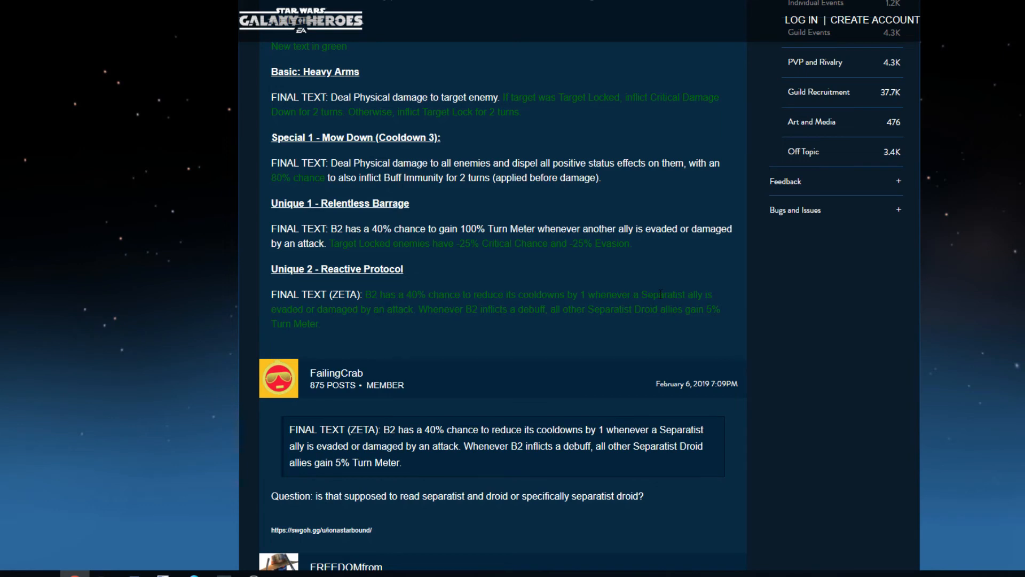
mouse_move(645, 305)
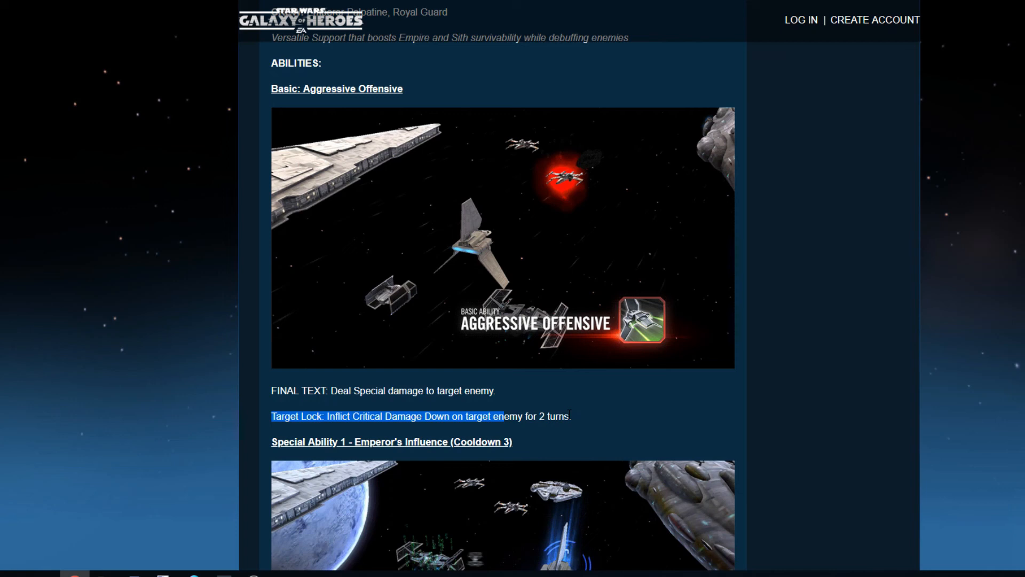
- Scroll the Emperor's Shuttle kit down to its Reinforcement ability and thewhitegift's pilot reply
scroll("down", 3)
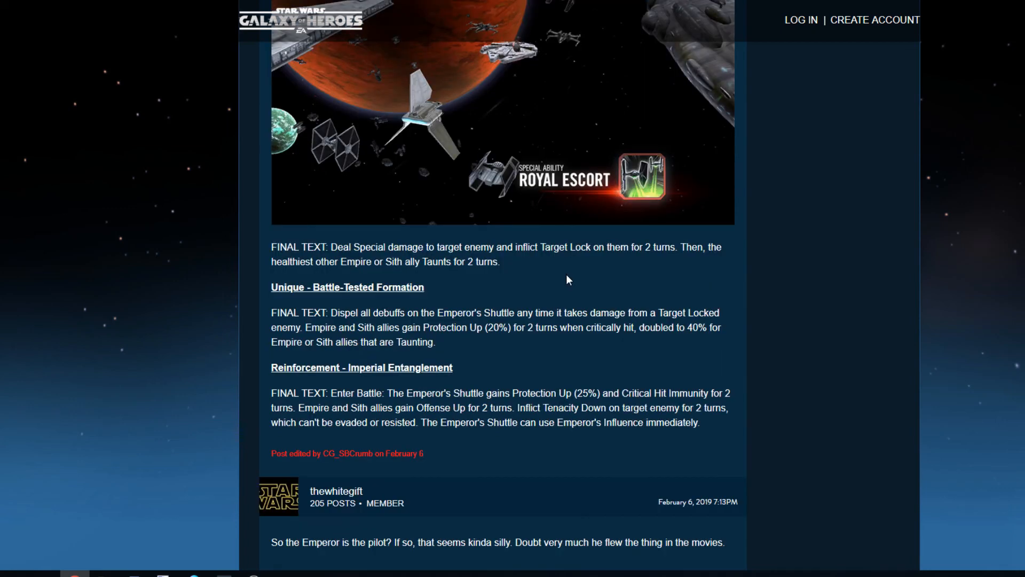